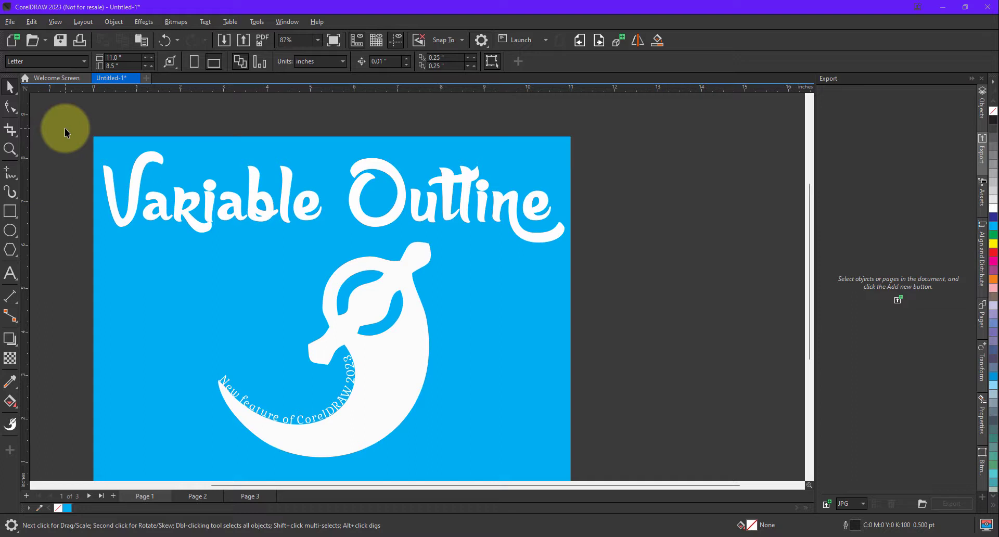
mouse_move(16, 177)
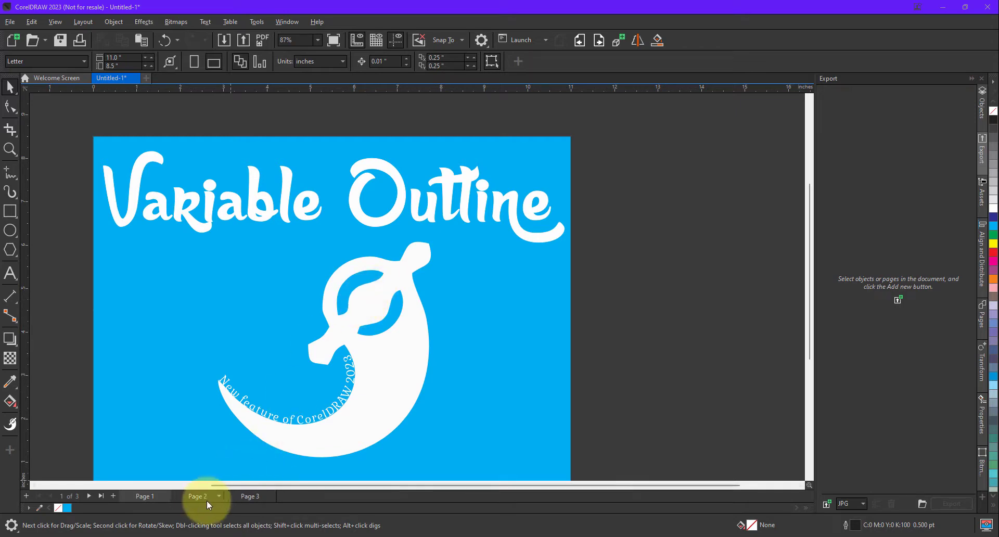
Step: Show page 2 with the heart, star, spiral and curve outline examples
click(198, 495)
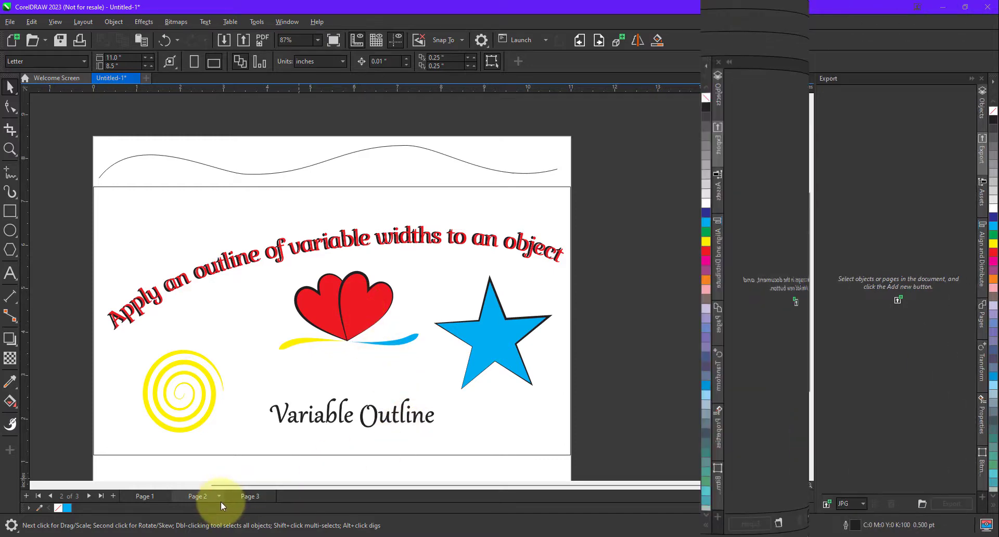
Step: On blank page 3, draw a freehand wavy line across the top of the page
click(250, 495)
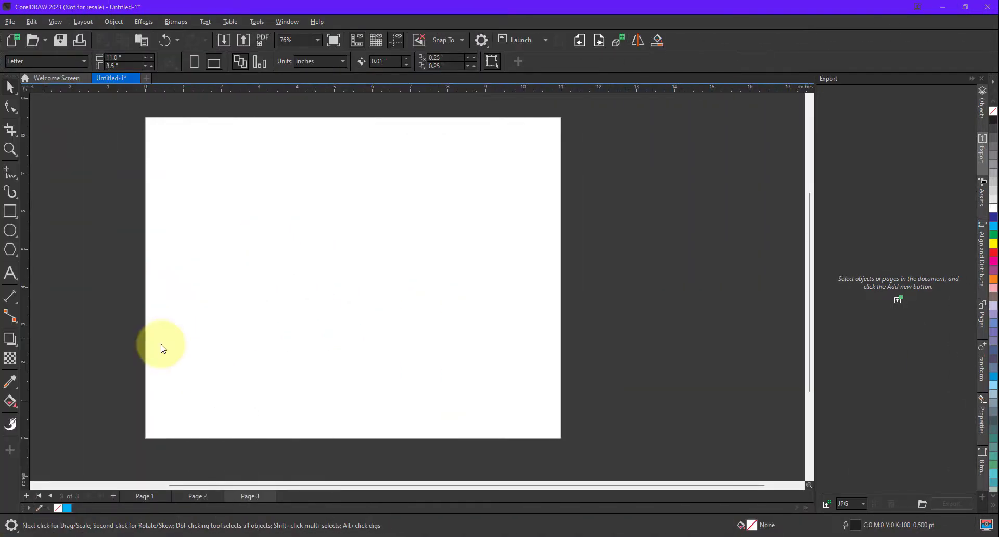
mouse_move(17, 177)
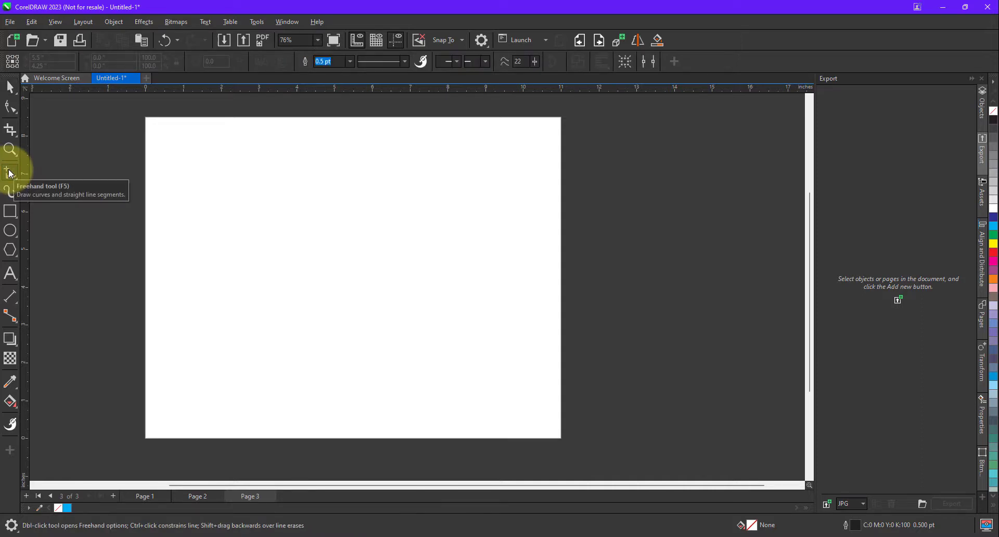
drag(168, 230, 216, 188)
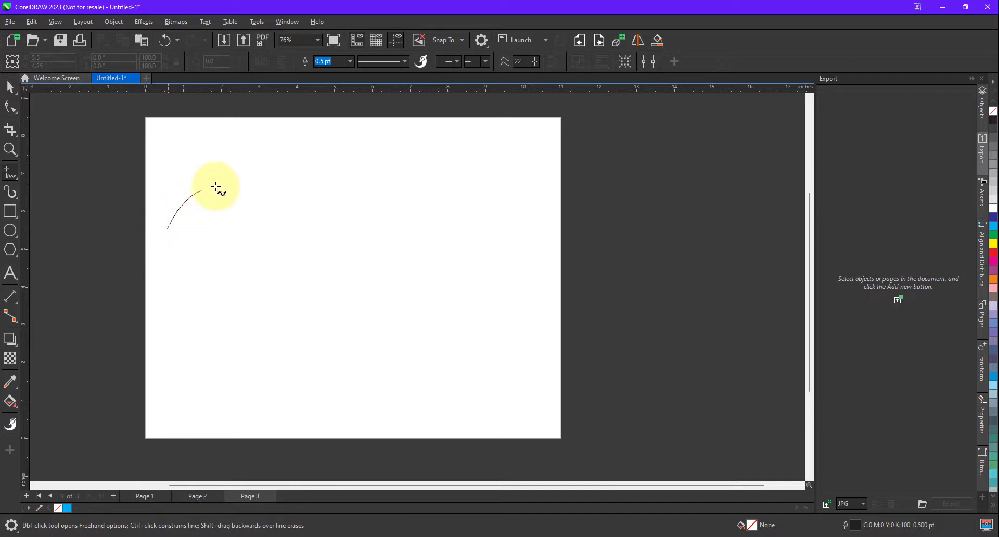
drag(215, 188, 525, 172)
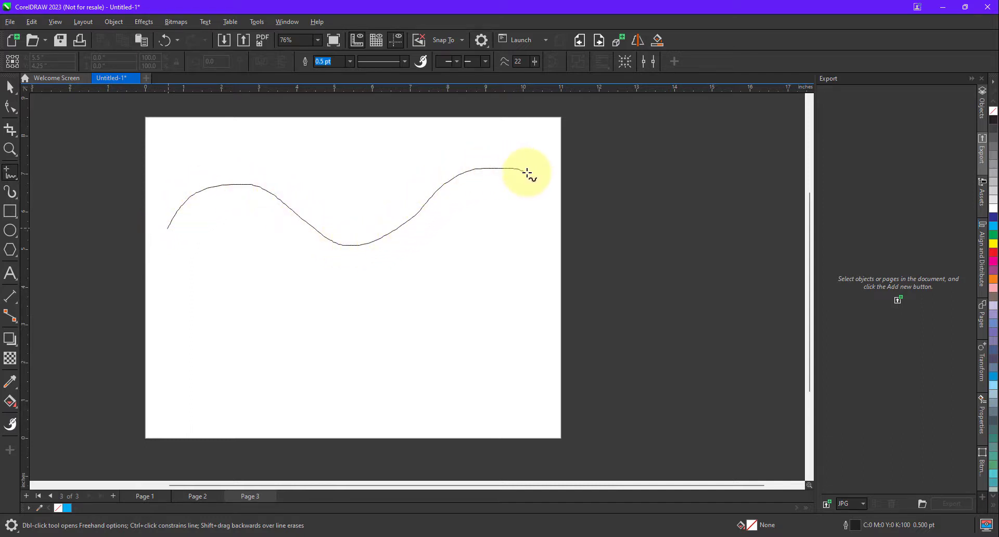
click(527, 173)
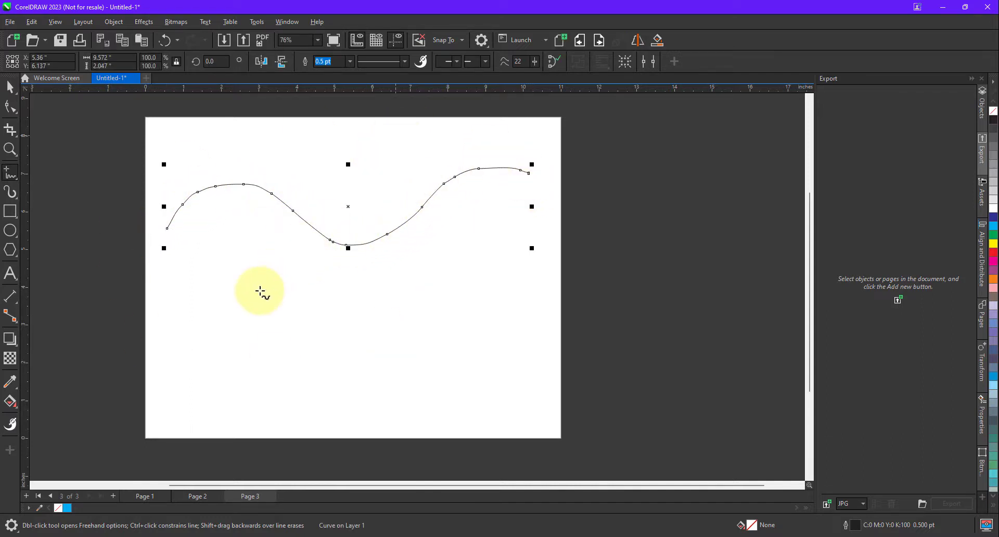
mouse_move(238, 249)
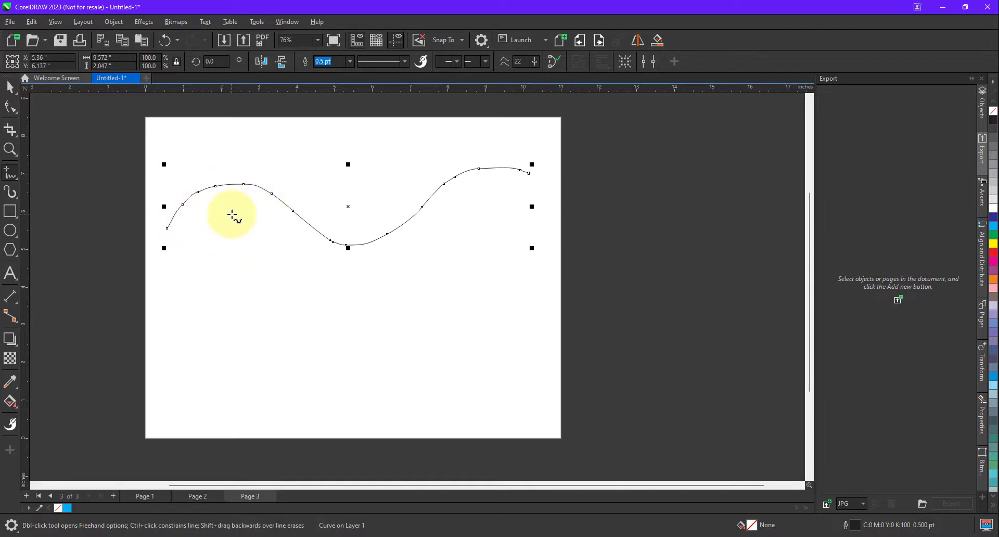
mouse_move(10, 423)
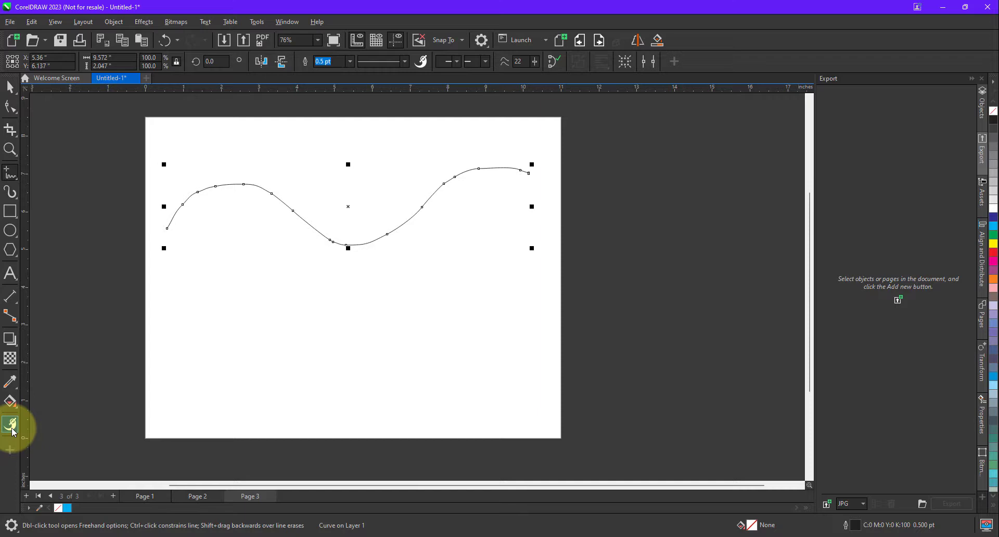
mouse_move(11, 425)
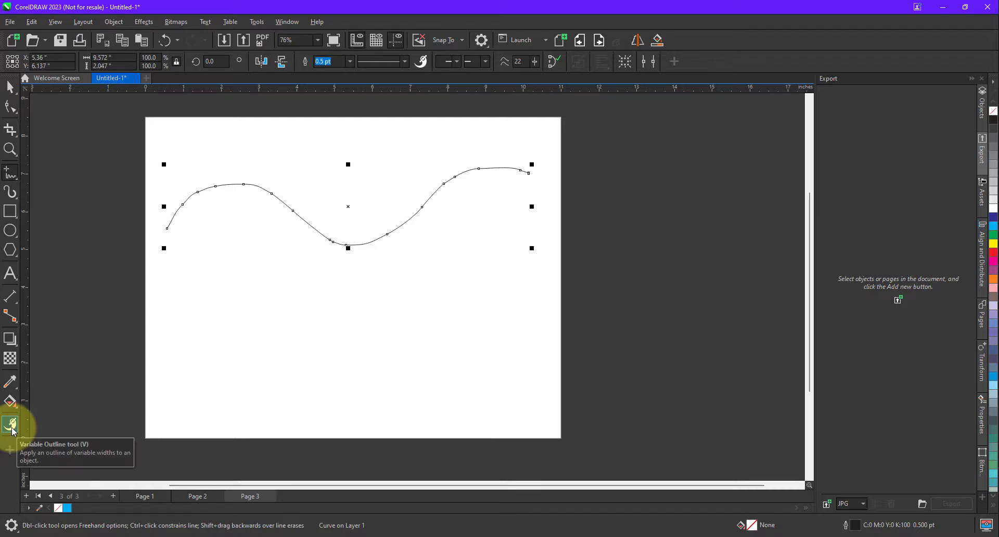
Step: With the Variable Outline tool, widen the curve's left hump and taper it thin at the dip
click(11, 424)
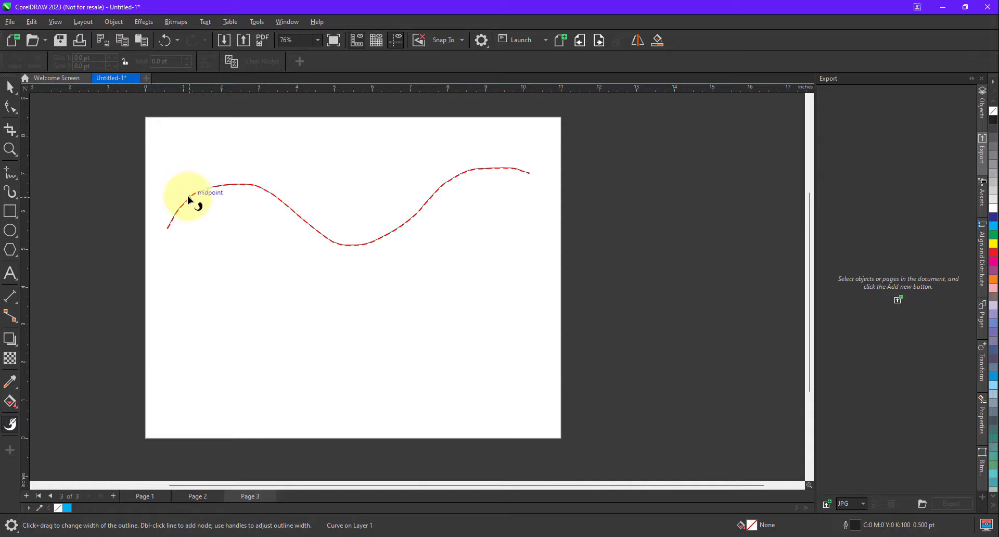
drag(190, 198, 182, 188)
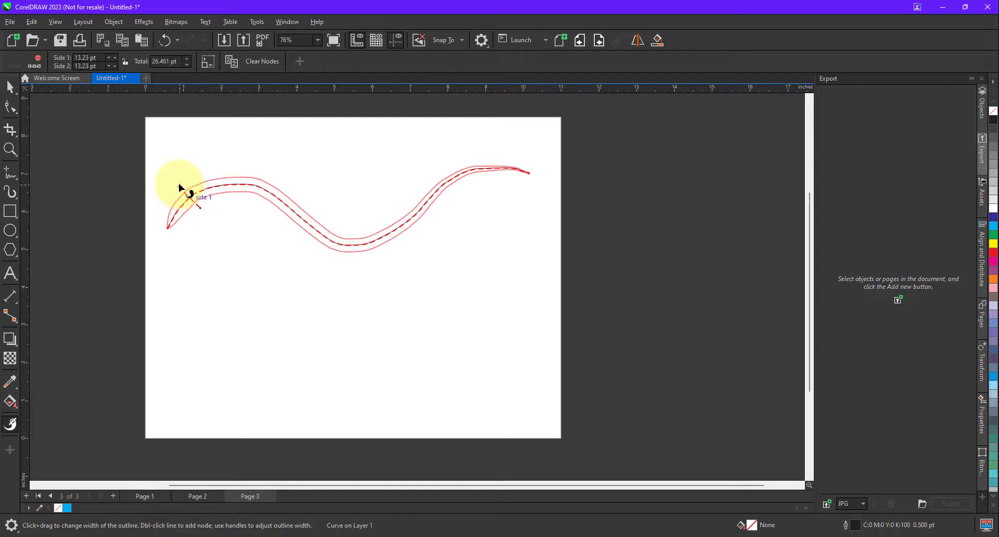
drag(189, 198, 207, 213)
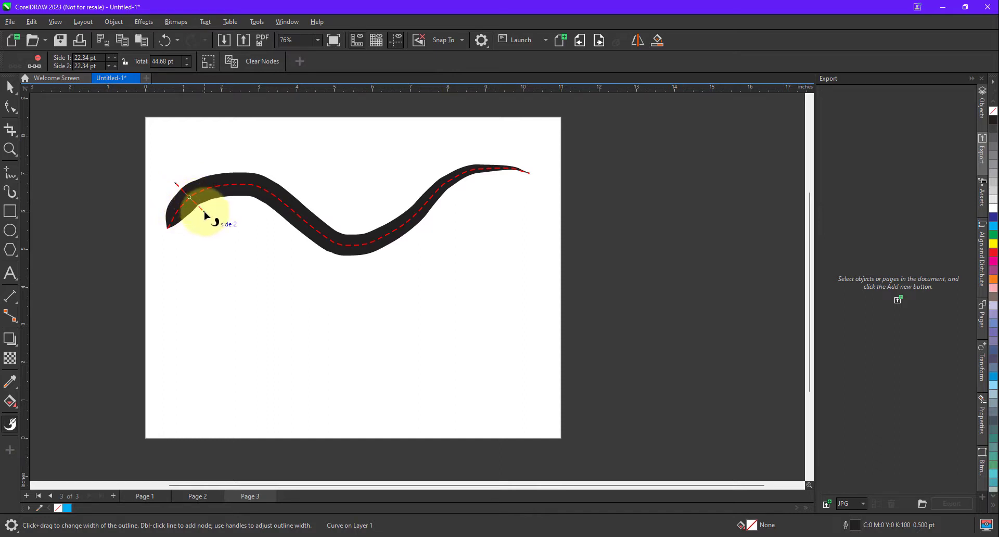
drag(204, 216, 199, 207)
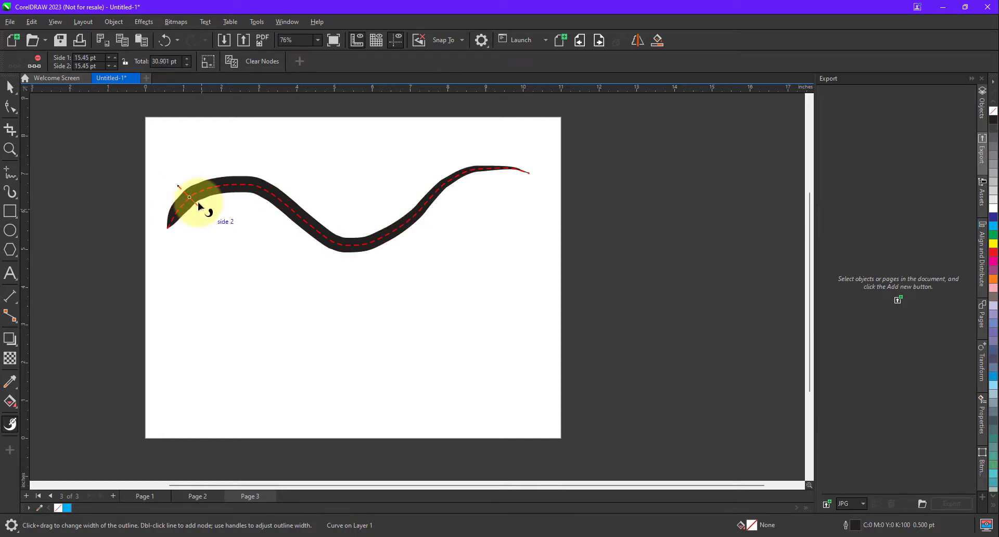
drag(190, 198, 222, 185)
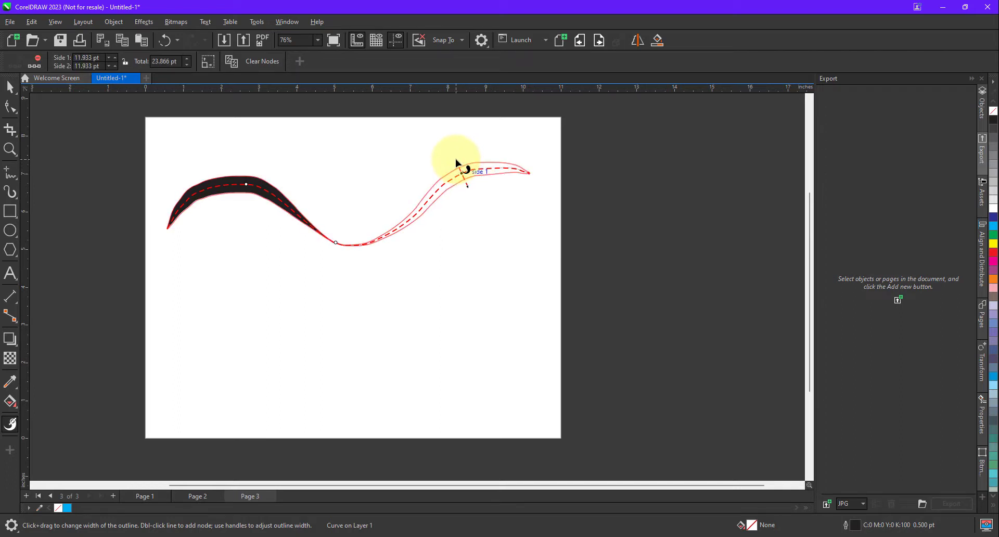
Step: Widen the outline on the curve's right hump
drag(459, 168, 468, 204)
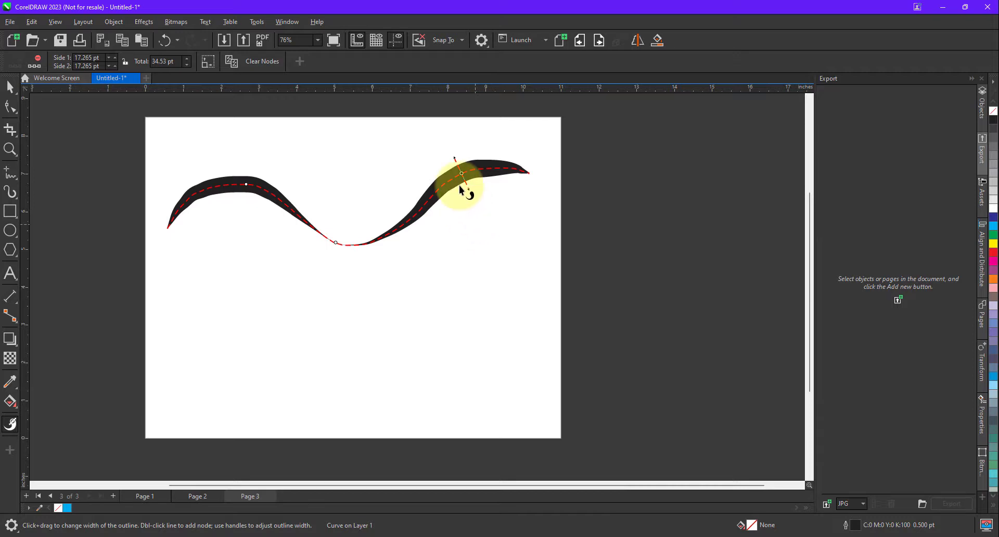
drag(460, 172, 478, 168)
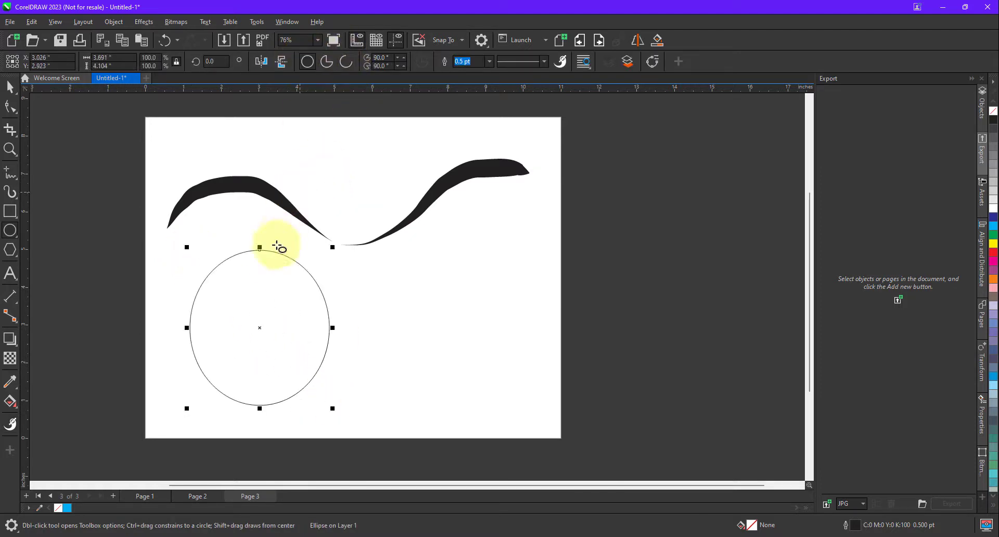
mouse_move(328, 279)
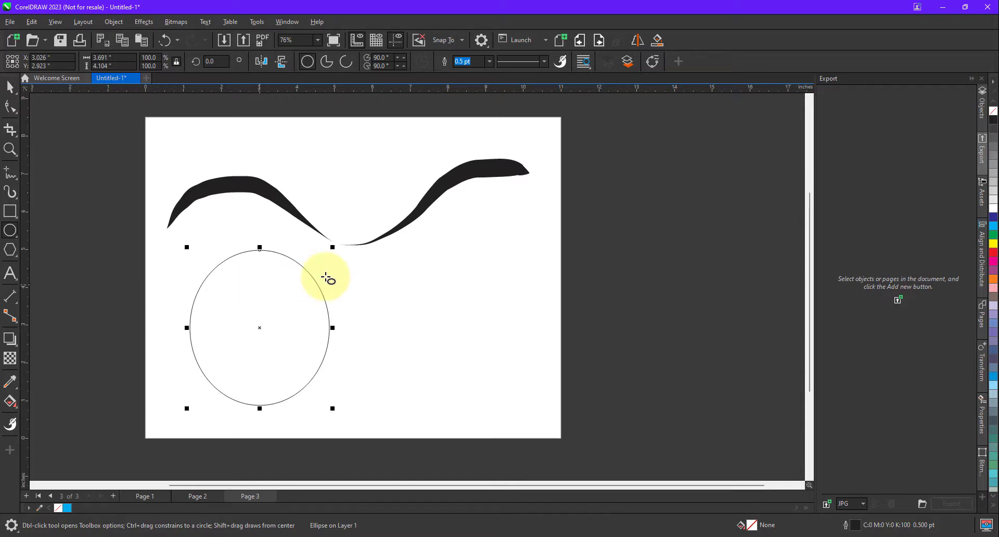
mouse_move(11, 423)
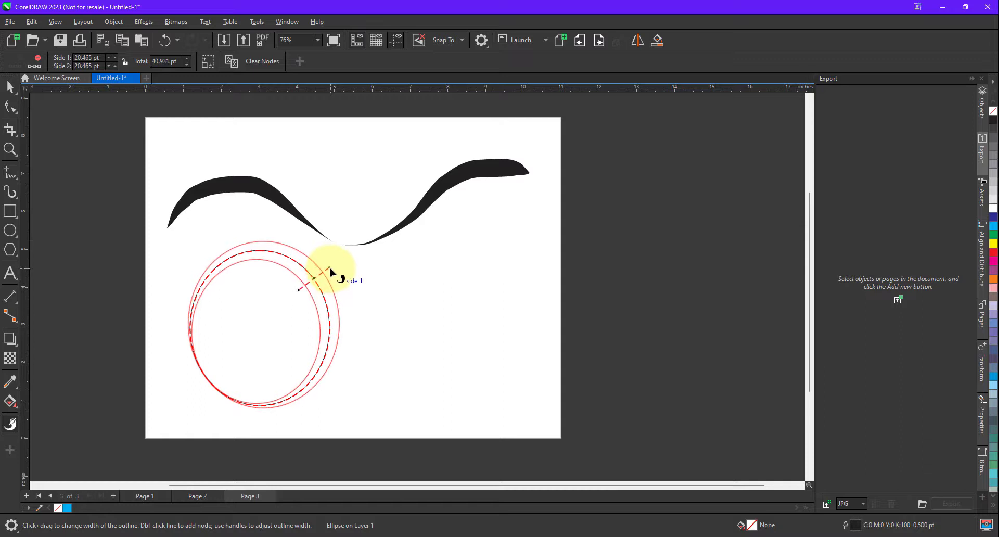
Step: Drag the circle's outline widths so it runs thick upper-right and thin lower-left
drag(312, 281, 332, 290)
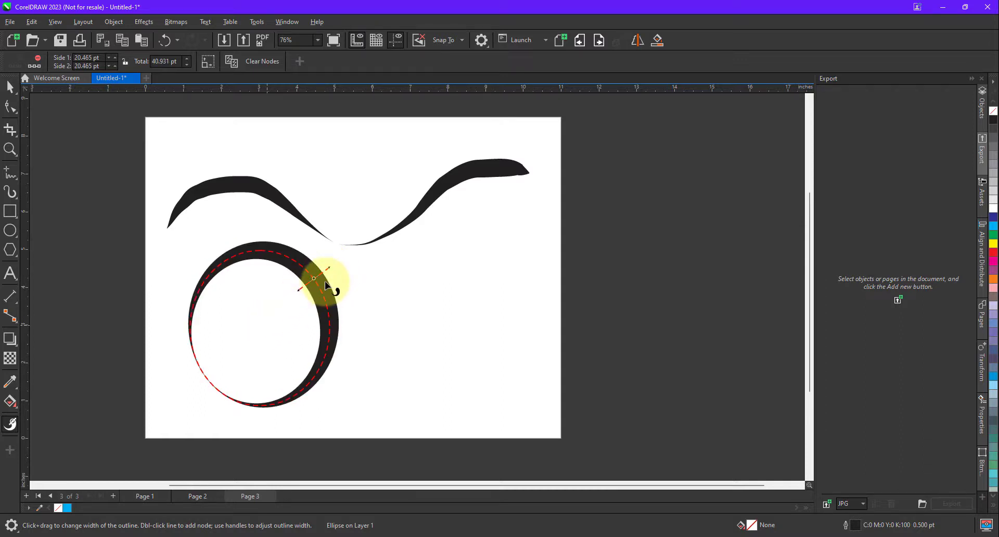
drag(312, 278, 347, 258)
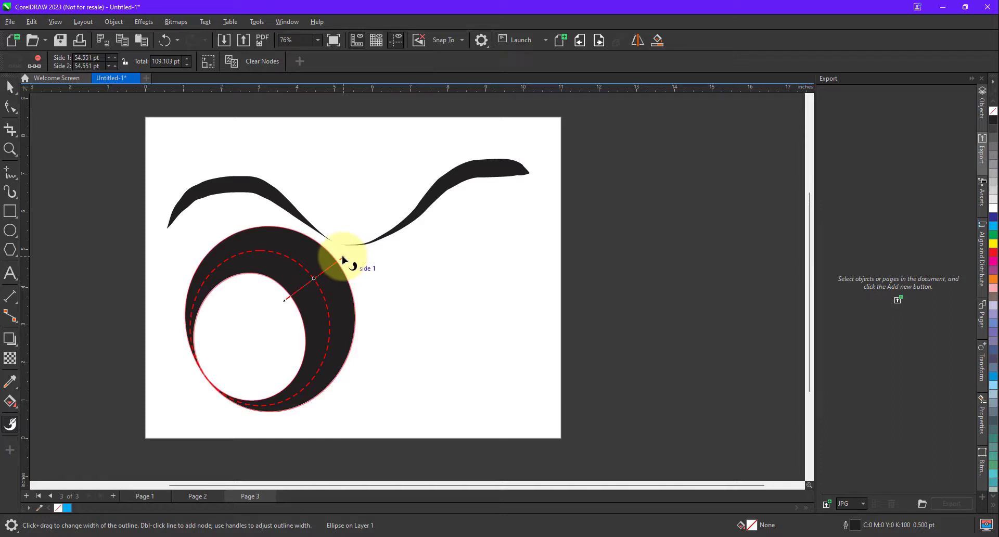
drag(343, 252, 337, 270)
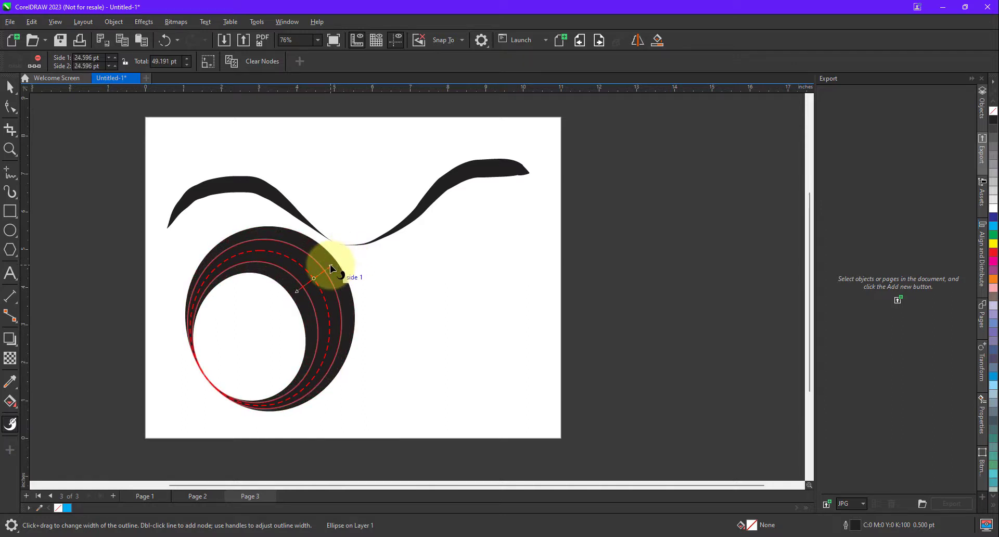
drag(332, 267, 341, 332)
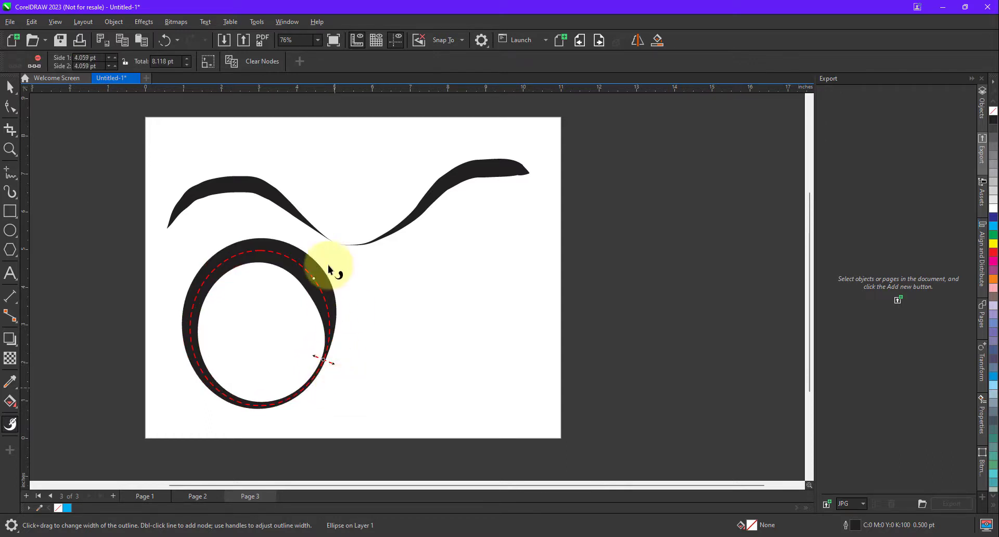
mouse_move(318, 281)
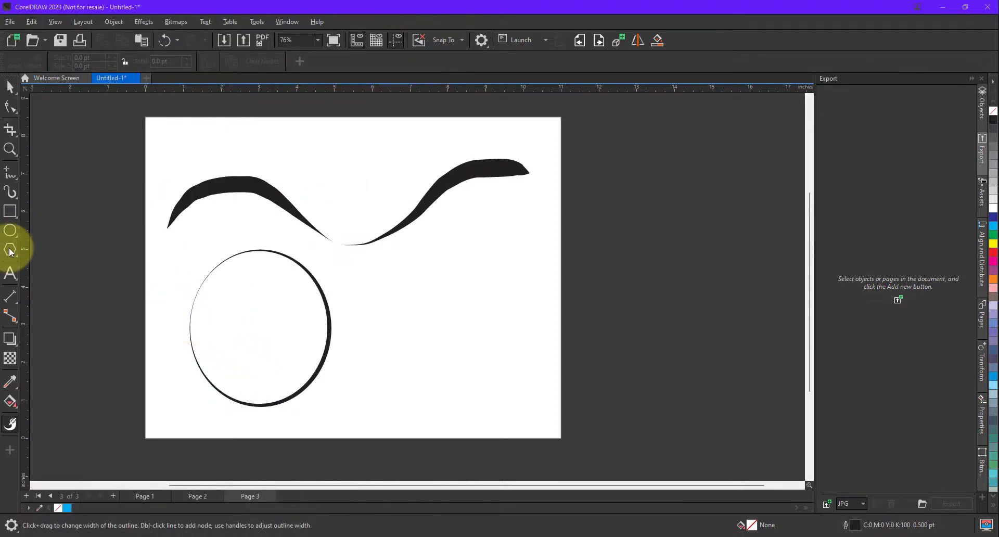
Step: Draw a five-pointed star beside the circle and thicken its upper arms' outline
click(10, 250)
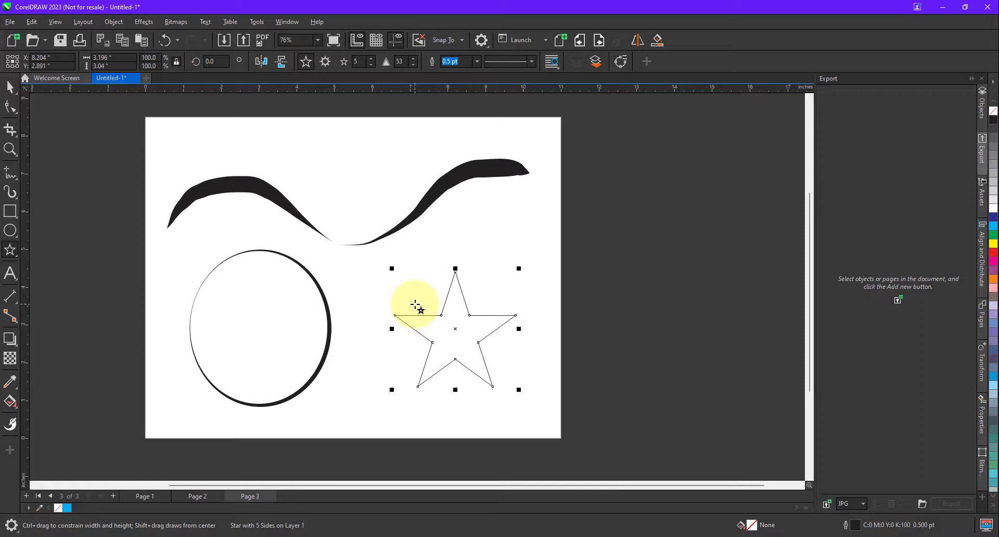
click(11, 423)
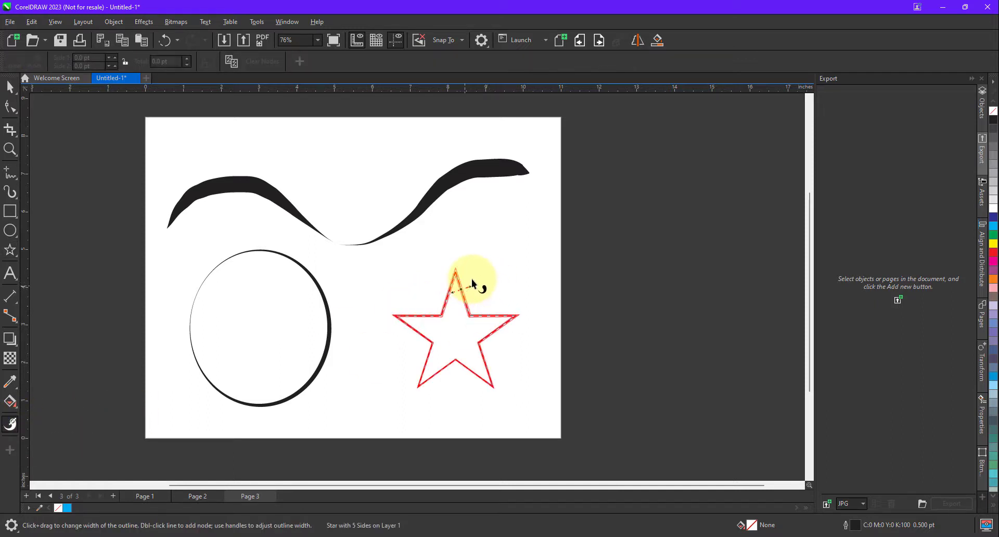
drag(472, 284, 484, 324)
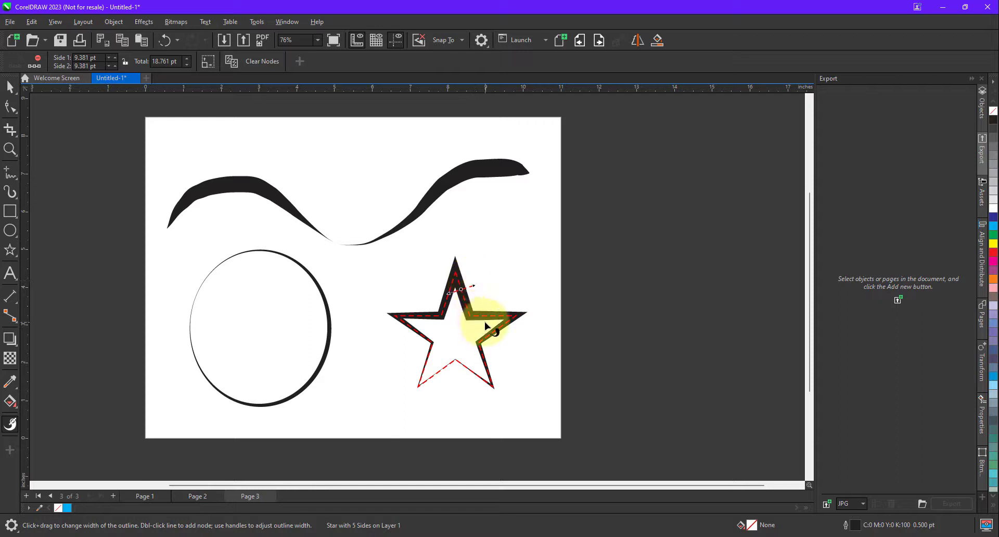
click(10, 249)
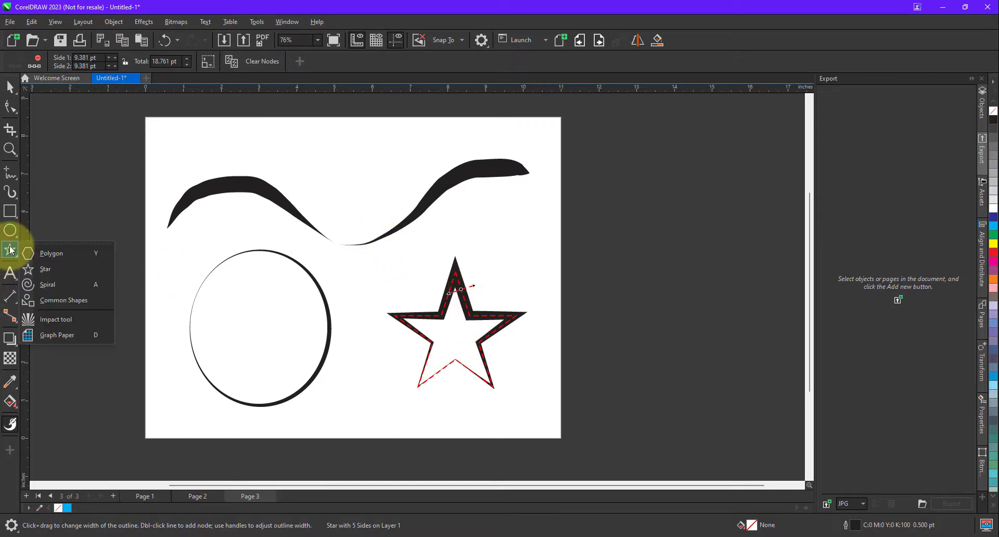
mouse_move(63, 300)
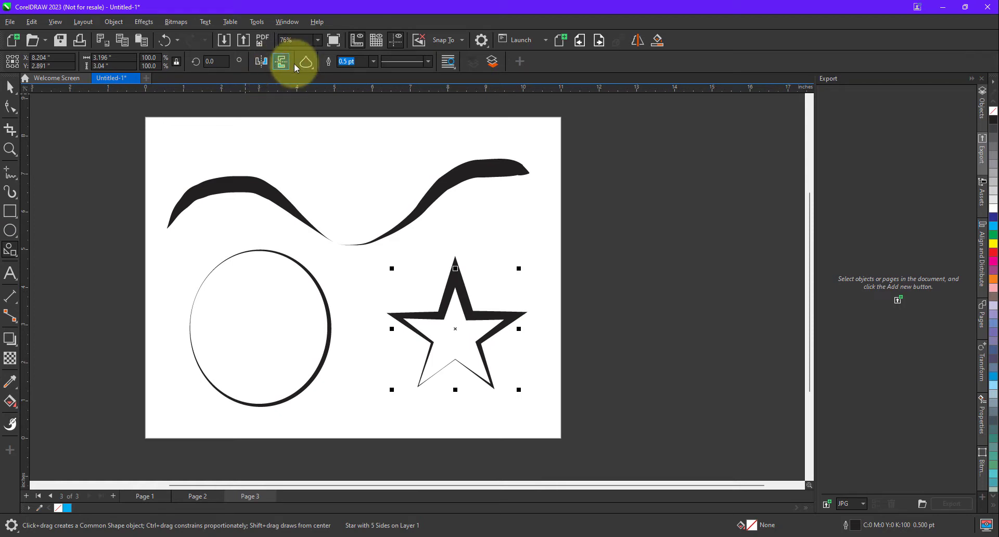
Step: Draw a heart in the curve's dip and widen its outline along the sides
click(281, 62)
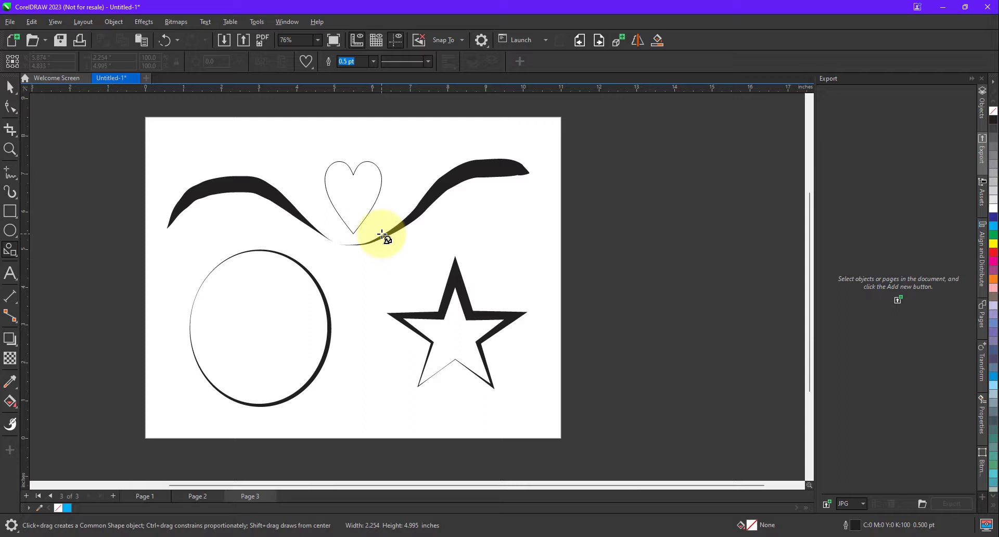
click(360, 191)
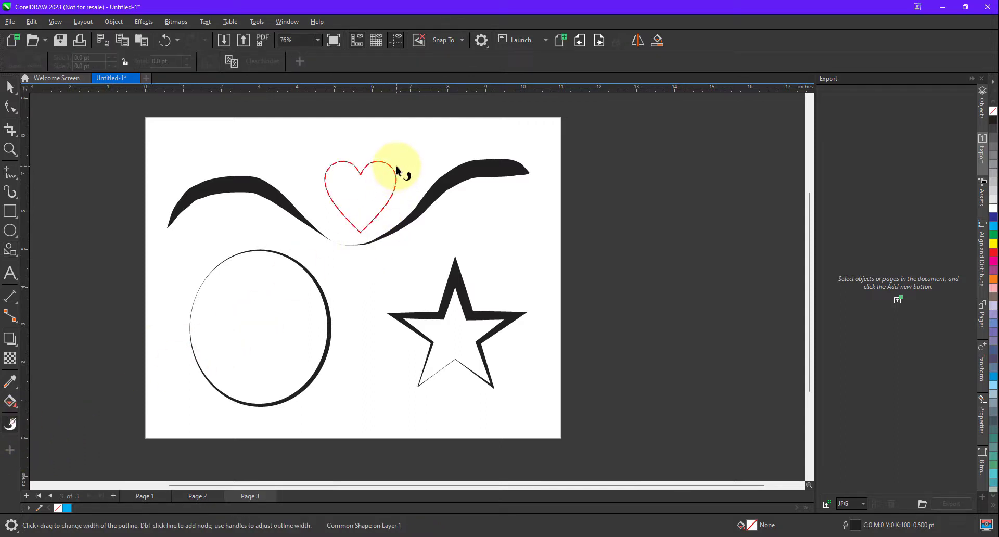
drag(379, 172, 411, 167)
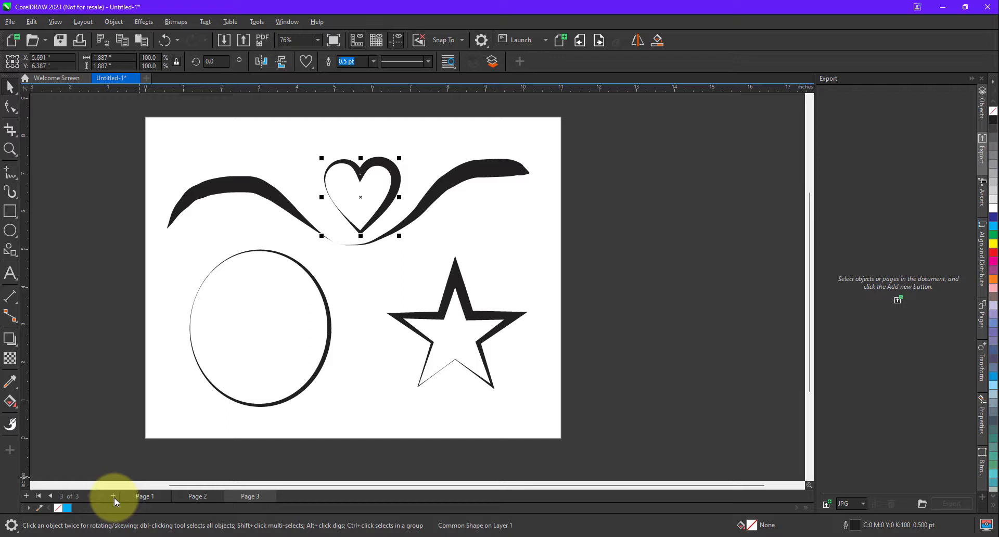
Step: Add page 4, type the word TEXT large, and convert it to curves
click(112, 495)
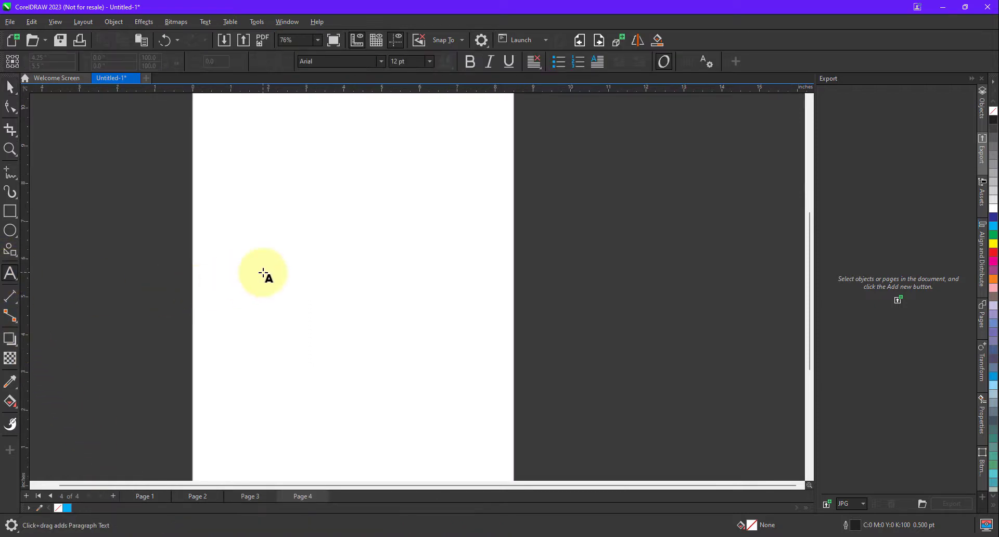
text(TE)
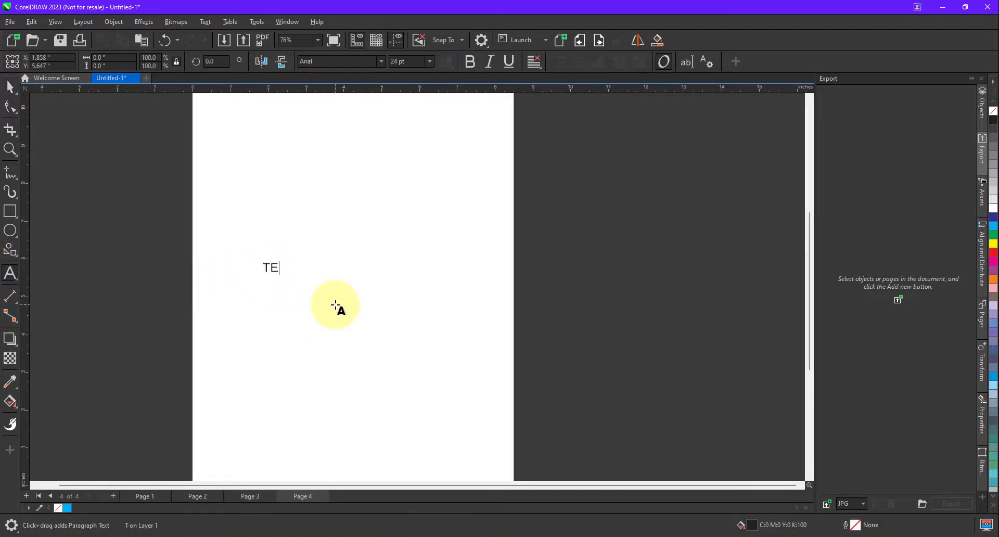
text(XT)
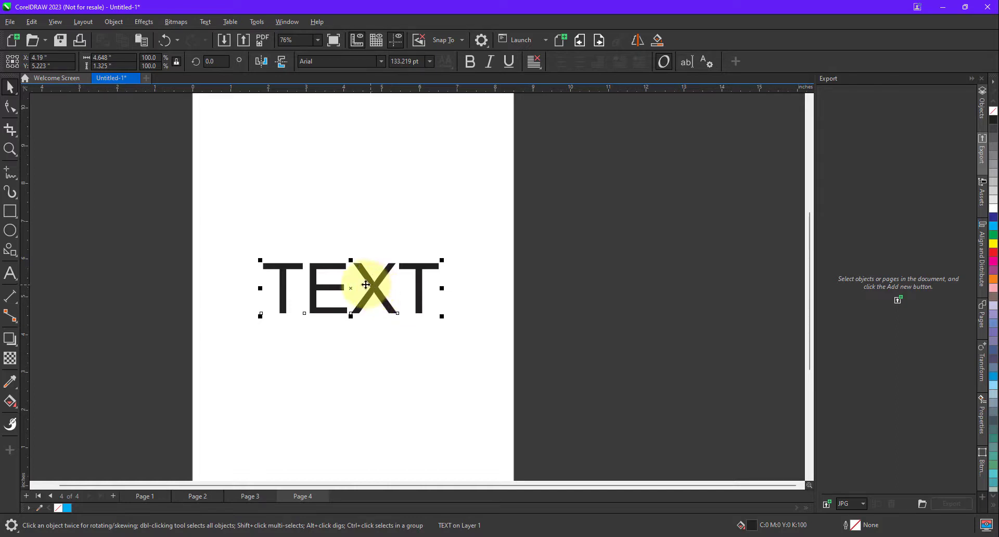
right_click(365, 284)
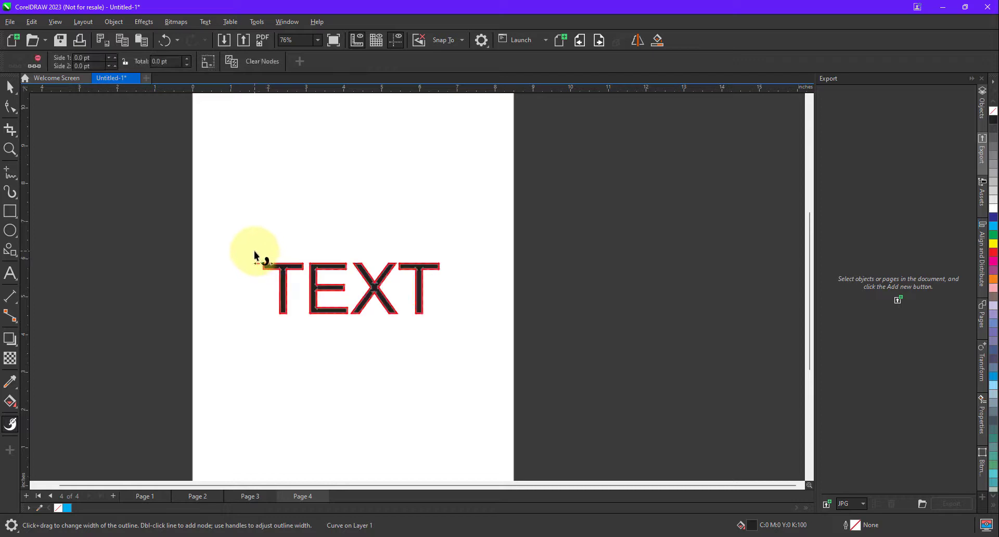
Step: Widen the outlines of both Ts, the E and the X with uneven widths
drag(255, 251, 284, 325)
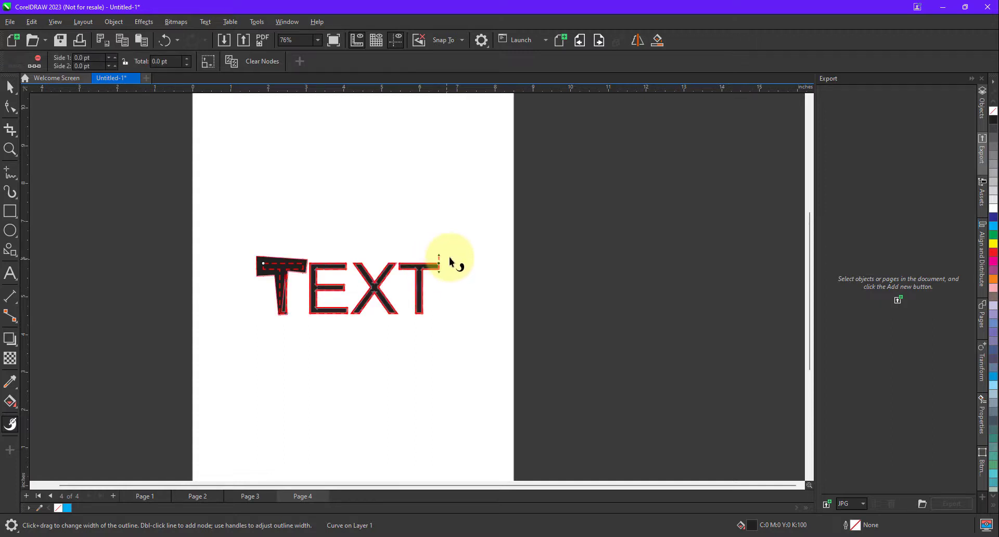
drag(438, 265, 438, 258)
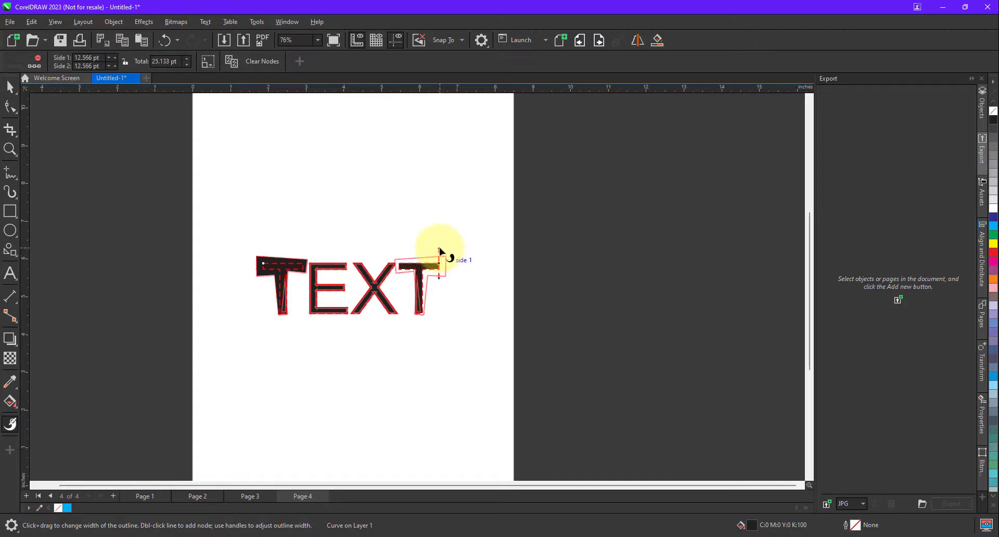
drag(446, 258, 360, 267)
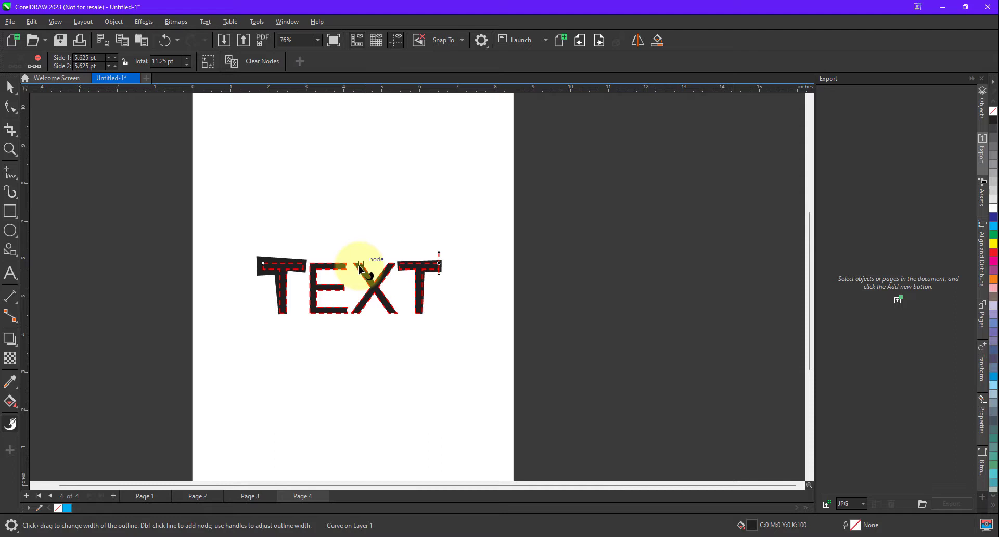
drag(360, 264, 358, 251)
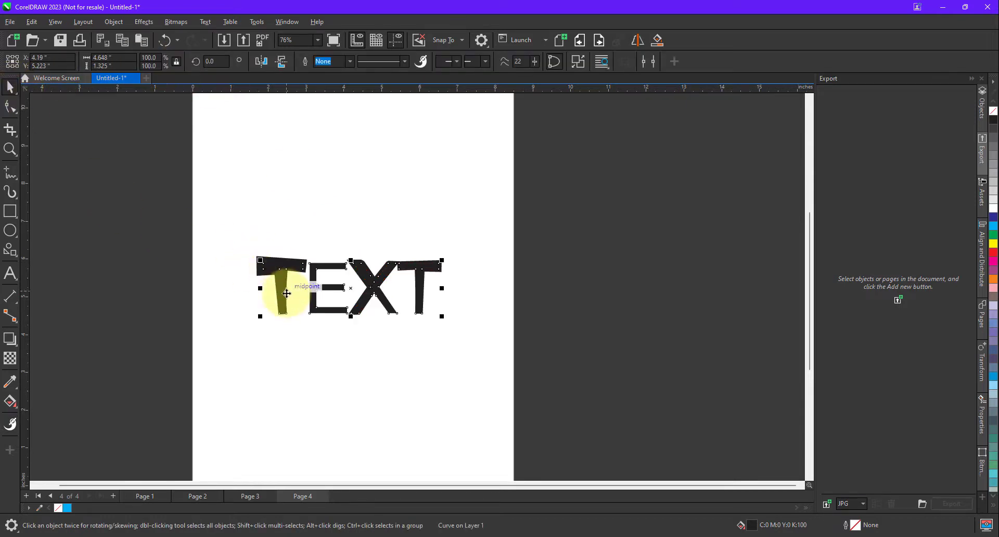
mouse_move(309, 283)
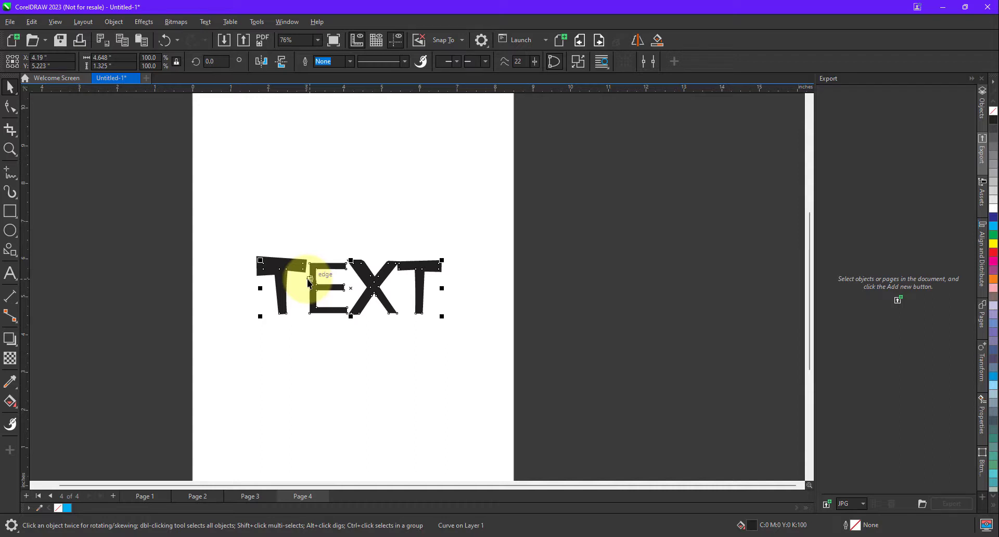